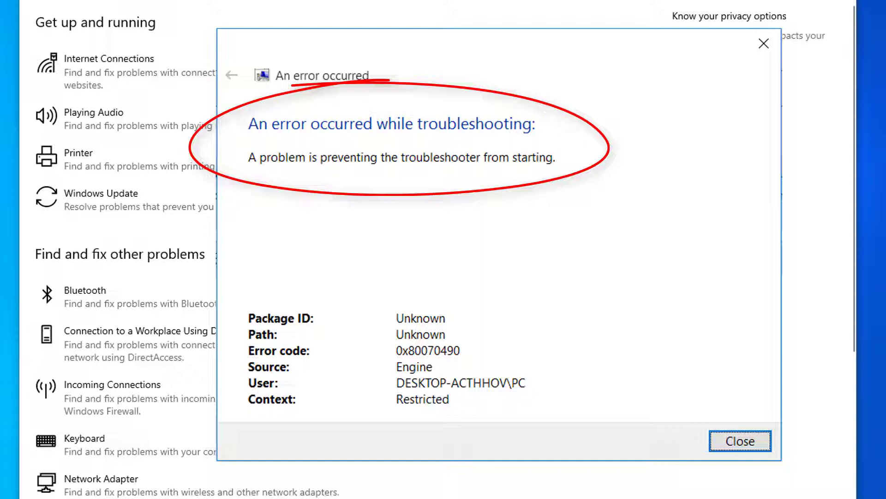
Dismiss the troubleshooter error 0x80070490 to return to the desktop
{"action": "left_click", "coordinate": [740, 441]}
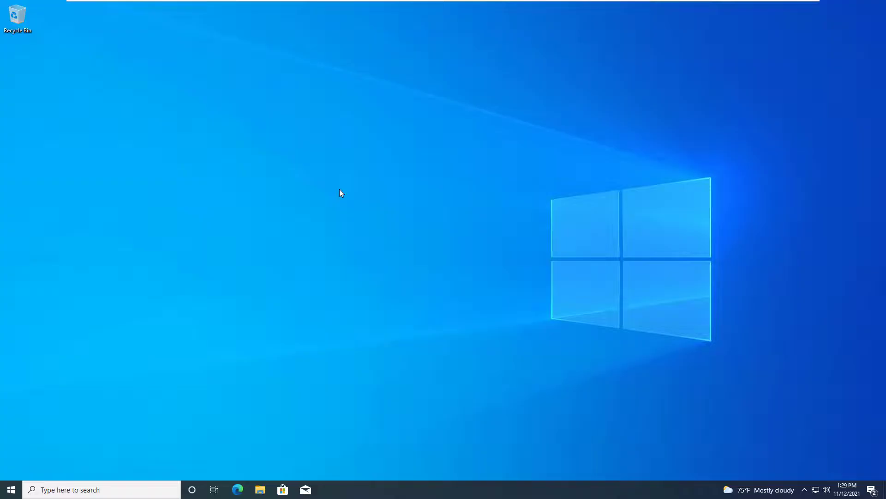
Create a new desktop text document and paste in the Windows Update repair script
{"action": "right_click", "coordinate": [339, 193]}
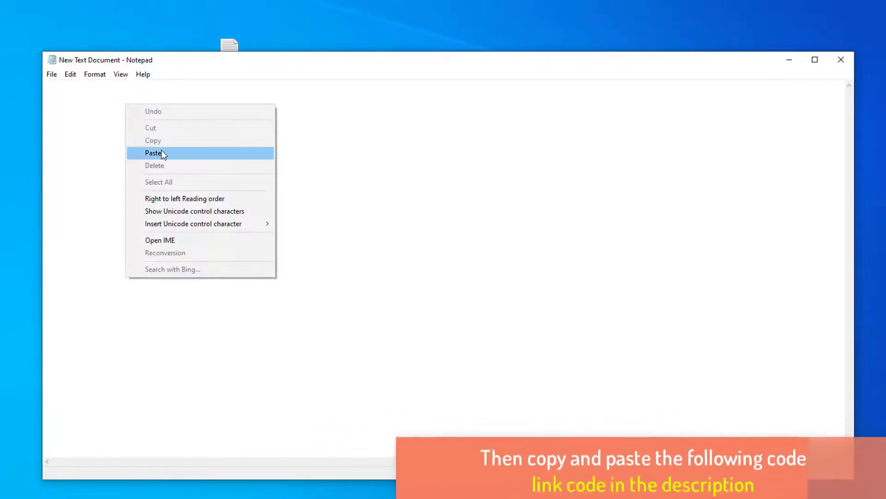
{"action": "left_click", "coordinate": [153, 153]}
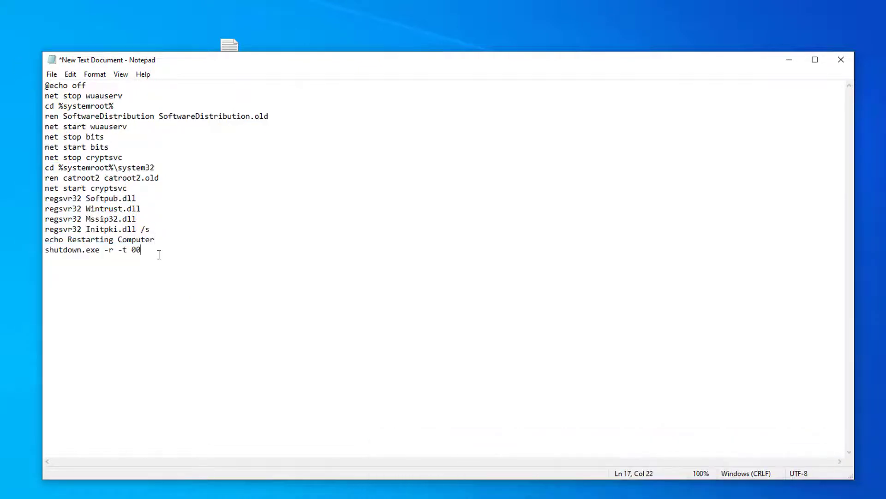
Save the script to the desktop as windows10fix.bat with Save as type set to All Files
{"action": "left_click", "coordinate": [51, 74]}
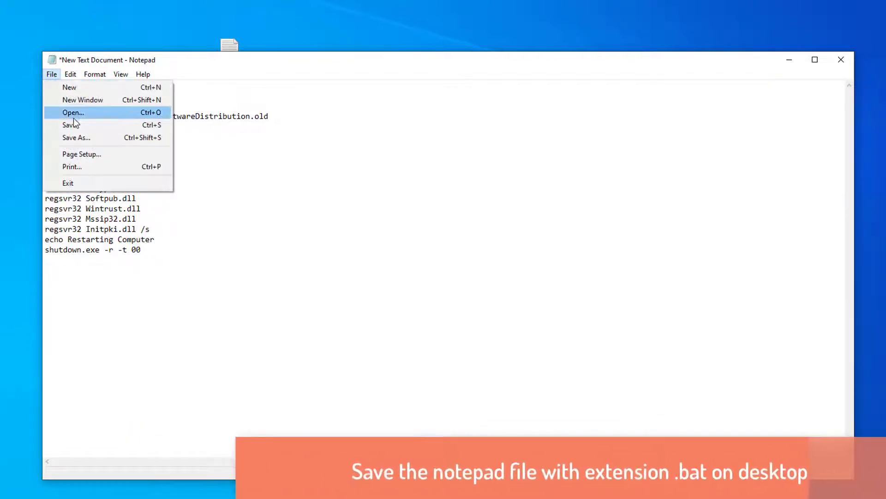
{"action": "left_click", "coordinate": [76, 138]}
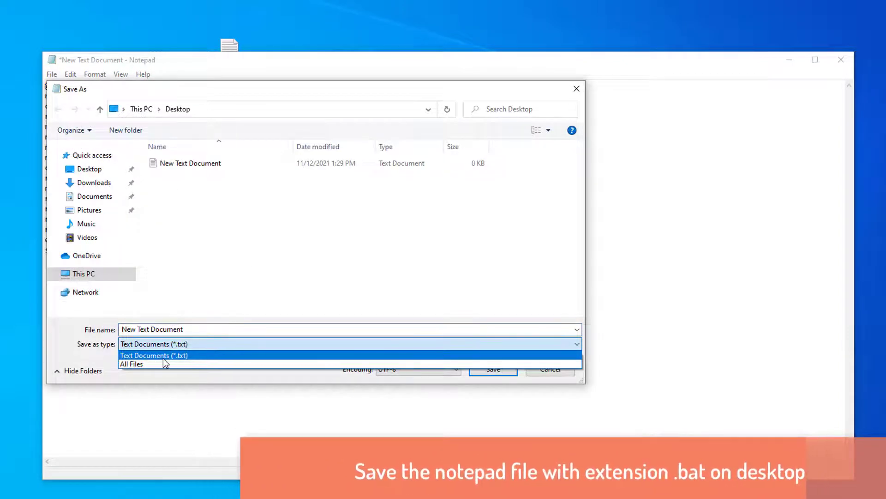
{"action": "left_click", "coordinate": [131, 363]}
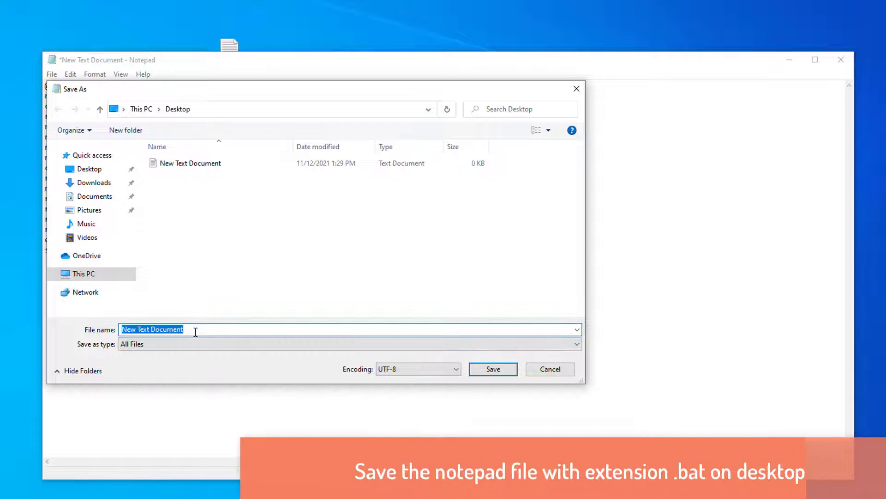
{"action": "type", "text": "windows10fix"}
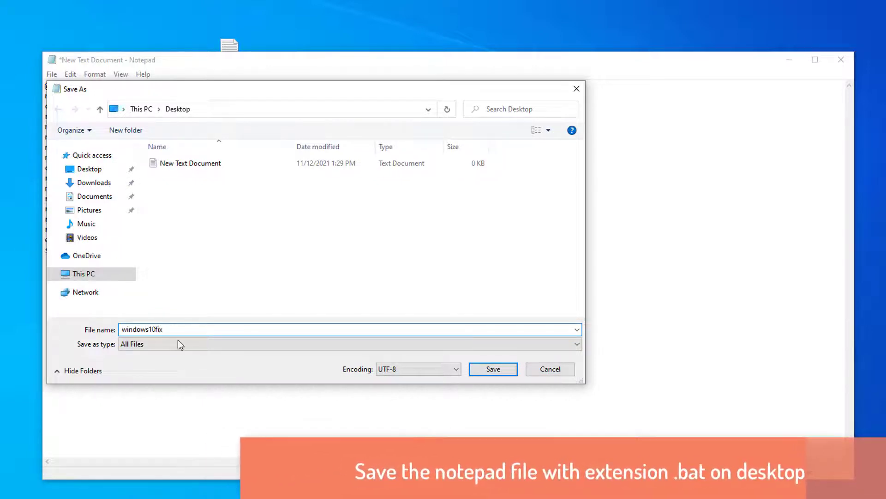
{"action": "type", "text": ".bat"}
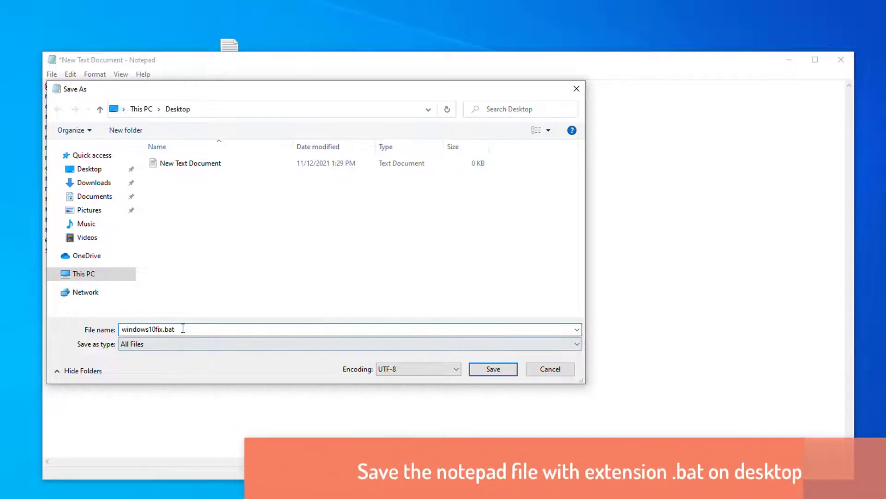
{"action": "left_click", "coordinate": [493, 368]}
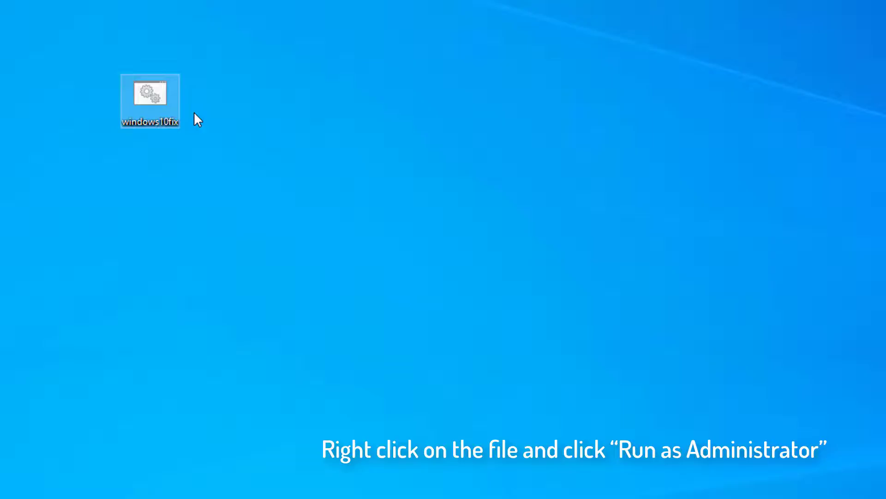
Run windows10fix.bat from the desktop as administrator
{"action": "right_click", "coordinate": [150, 100]}
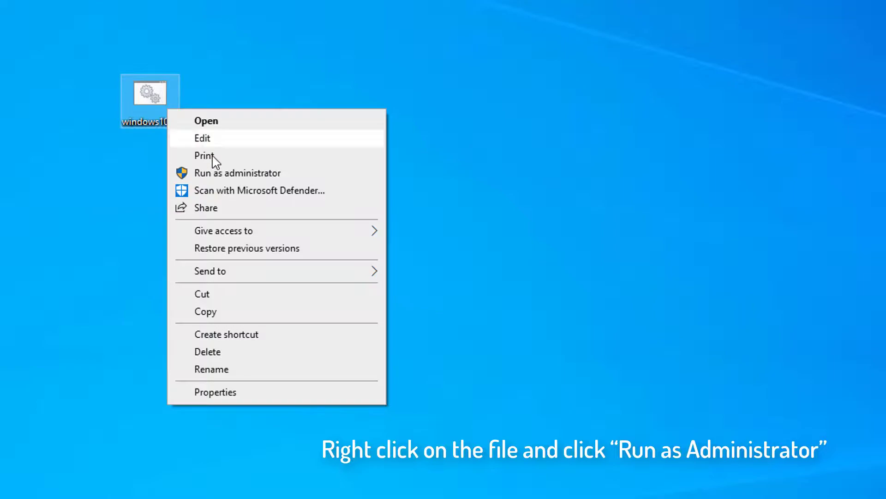
{"action": "left_click", "coordinate": [237, 172]}
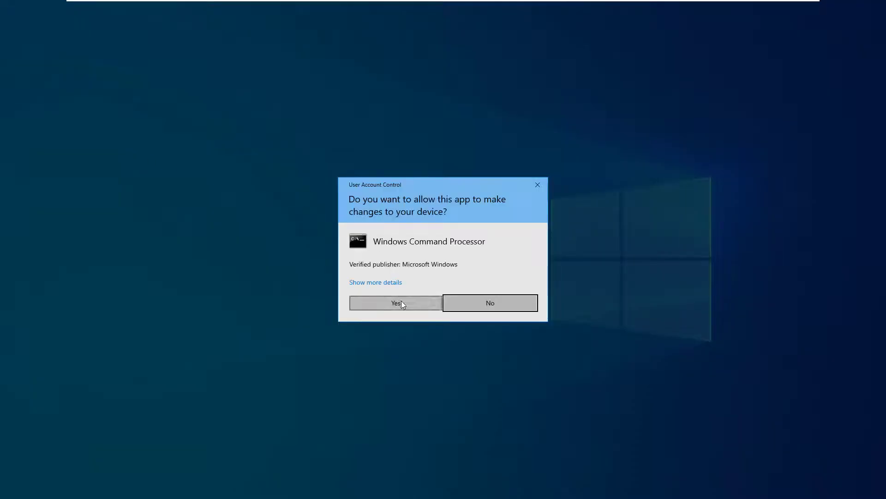
Approve the User Account Control prompt and dismiss the RegSvr32 success messages, including Softpub.dll
{"action": "left_click", "coordinate": [395, 302]}
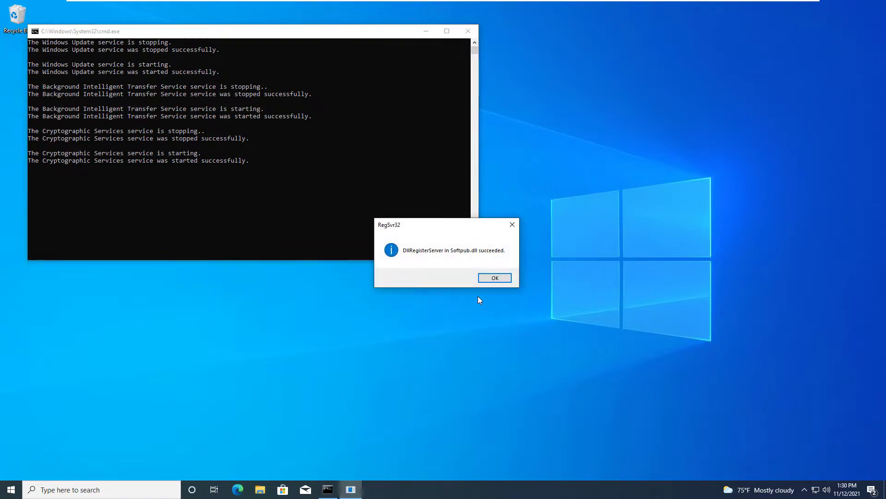
{"action": "left_click", "coordinate": [494, 278]}
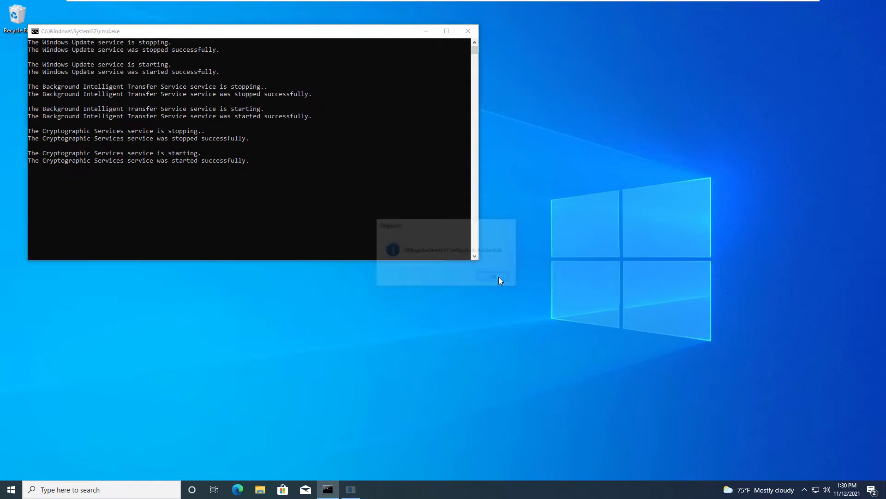
{"action": "left_click", "coordinate": [492, 277]}
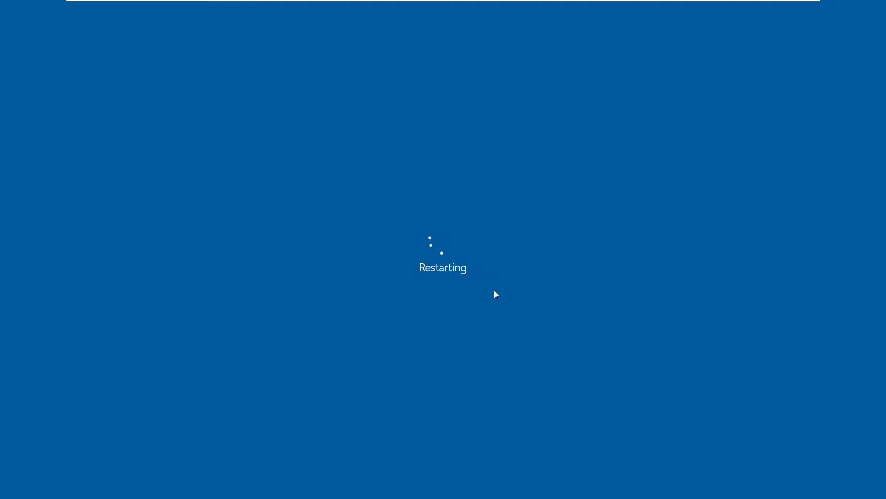